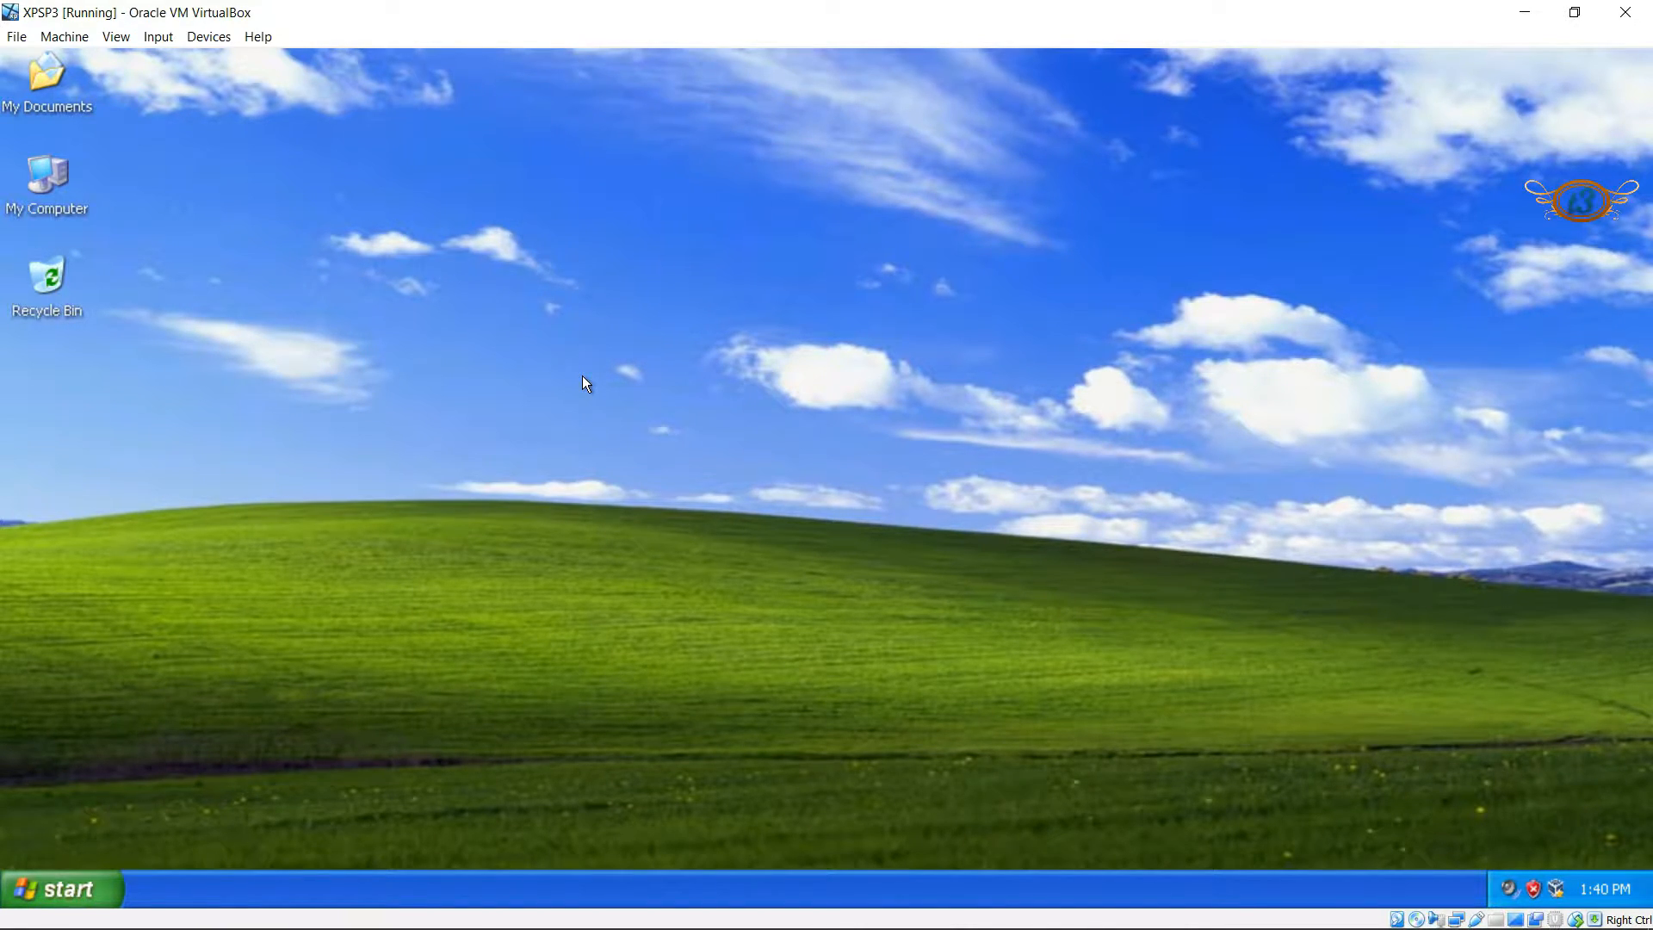
- Open the Devices menu of the running XP virtual machine
right_click(584, 385)
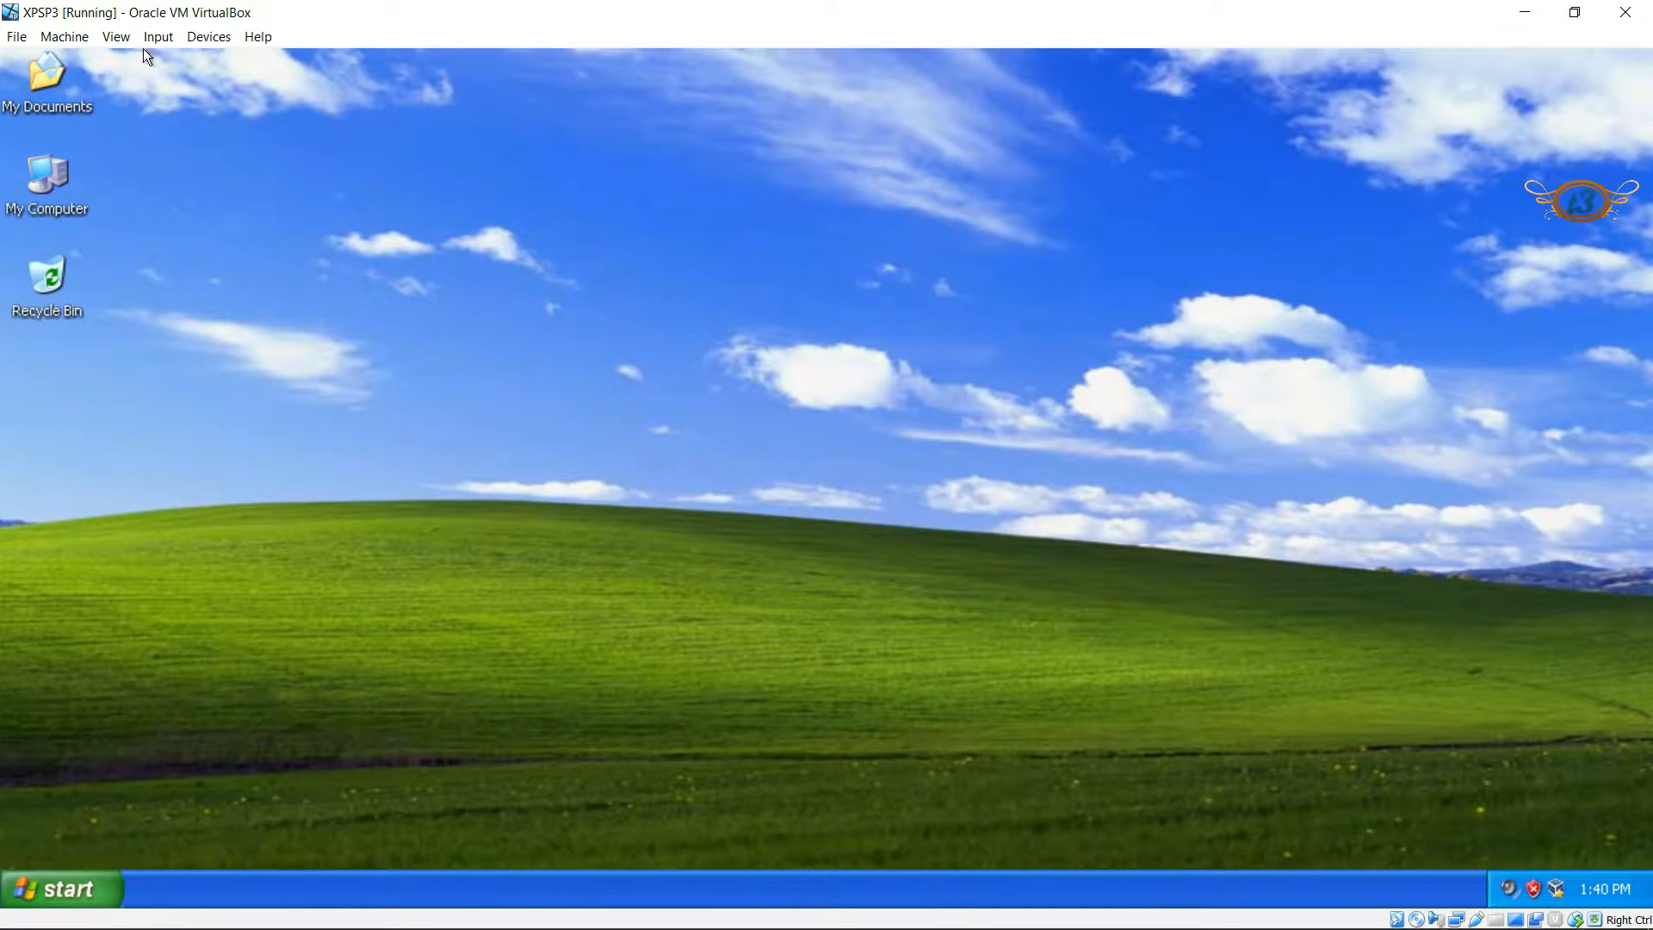
left_click(208, 37)
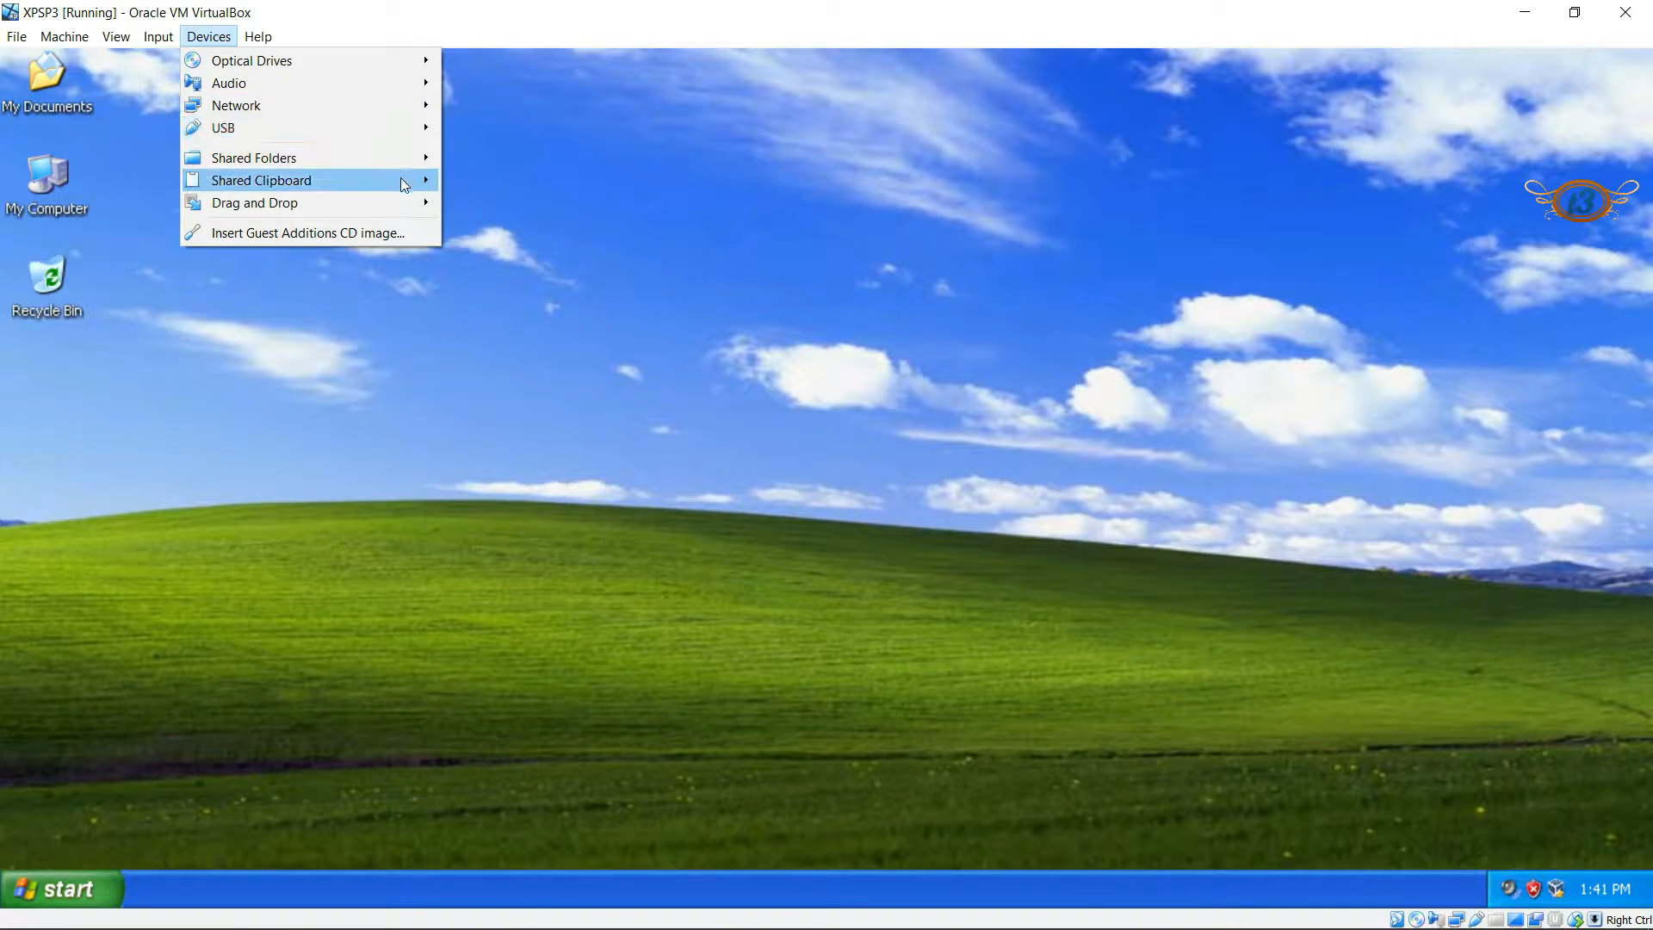
- Set Shared Clipboard to Bidirectional under Devices
left_click(260, 180)
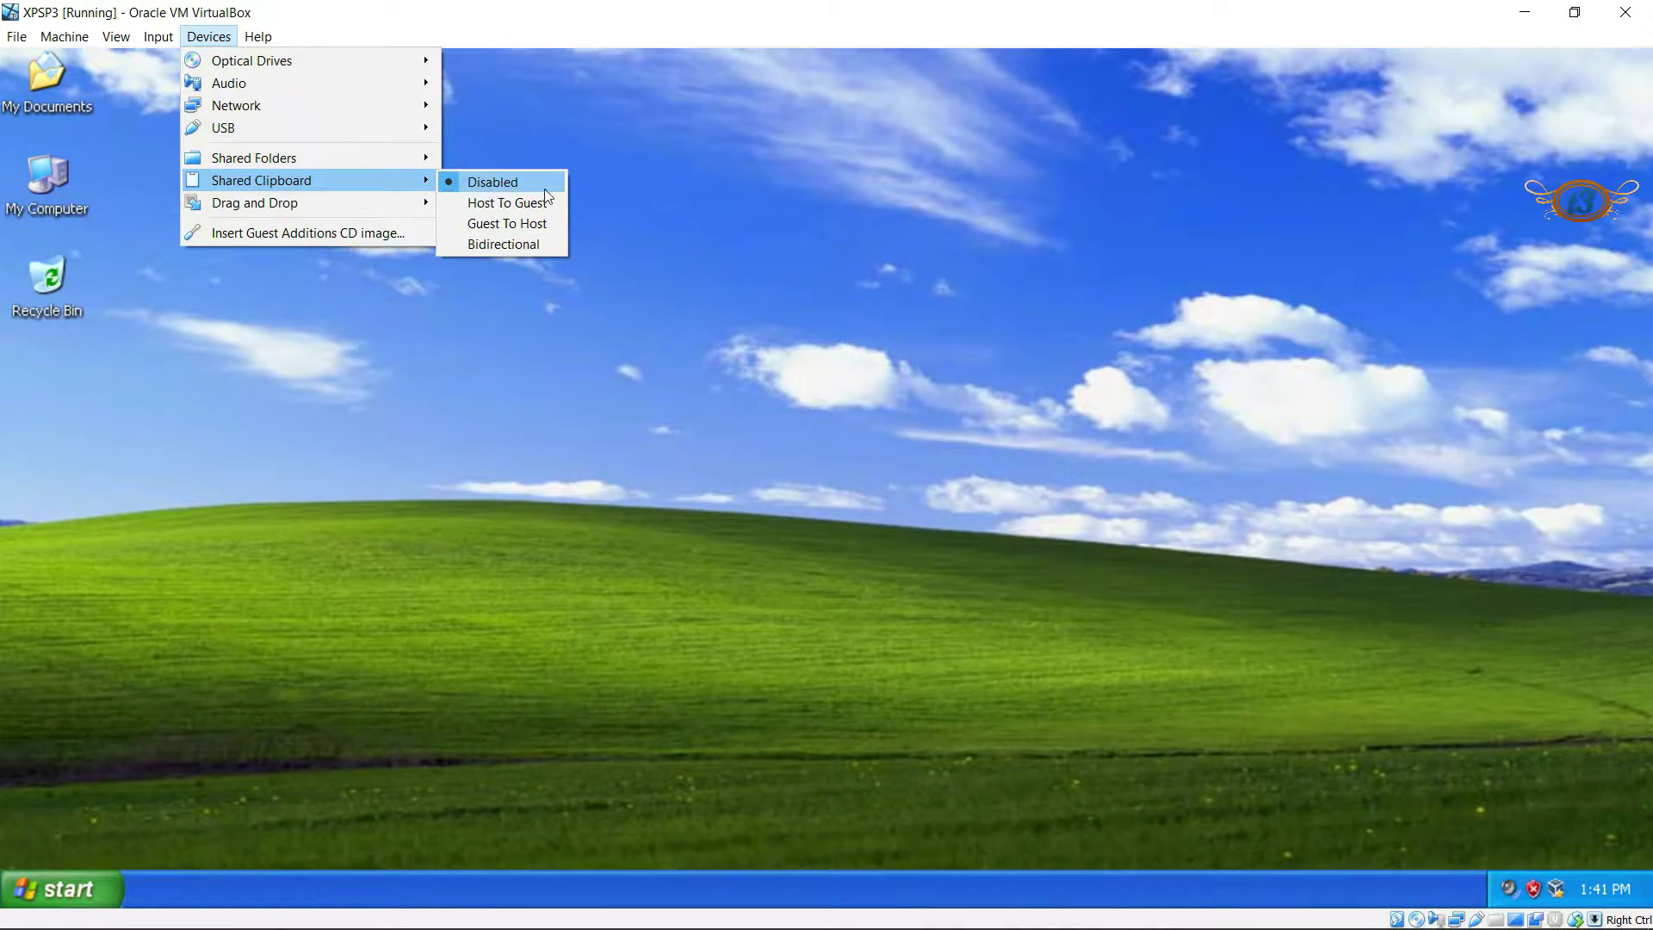
mouse_move(549, 206)
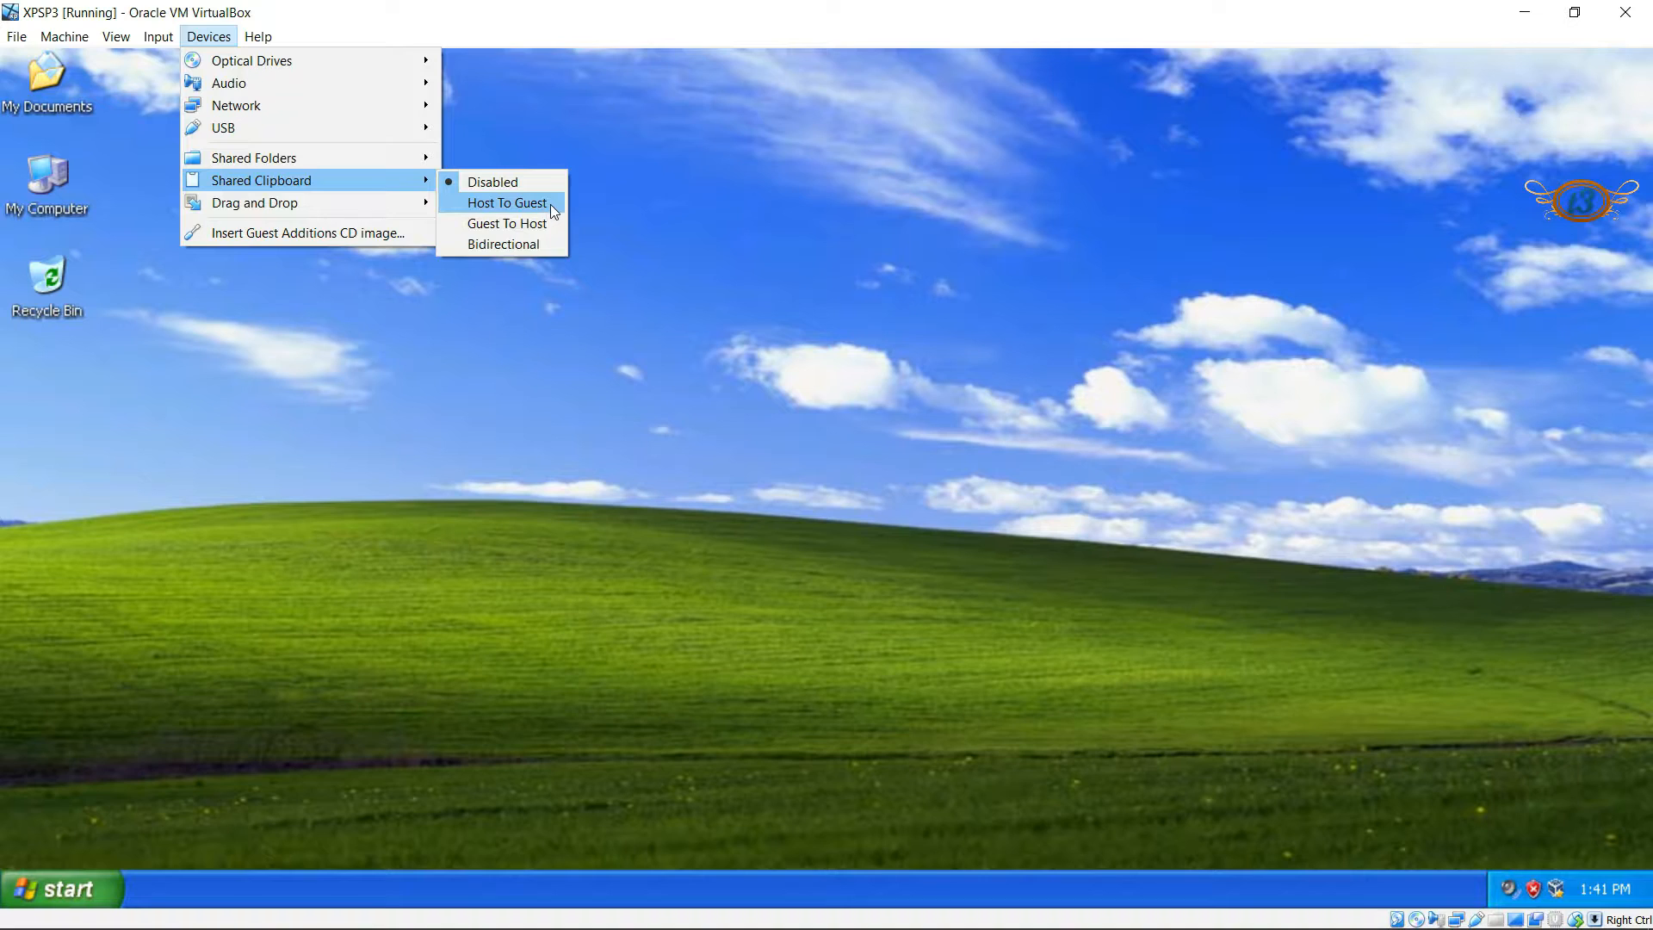
left_click(507, 202)
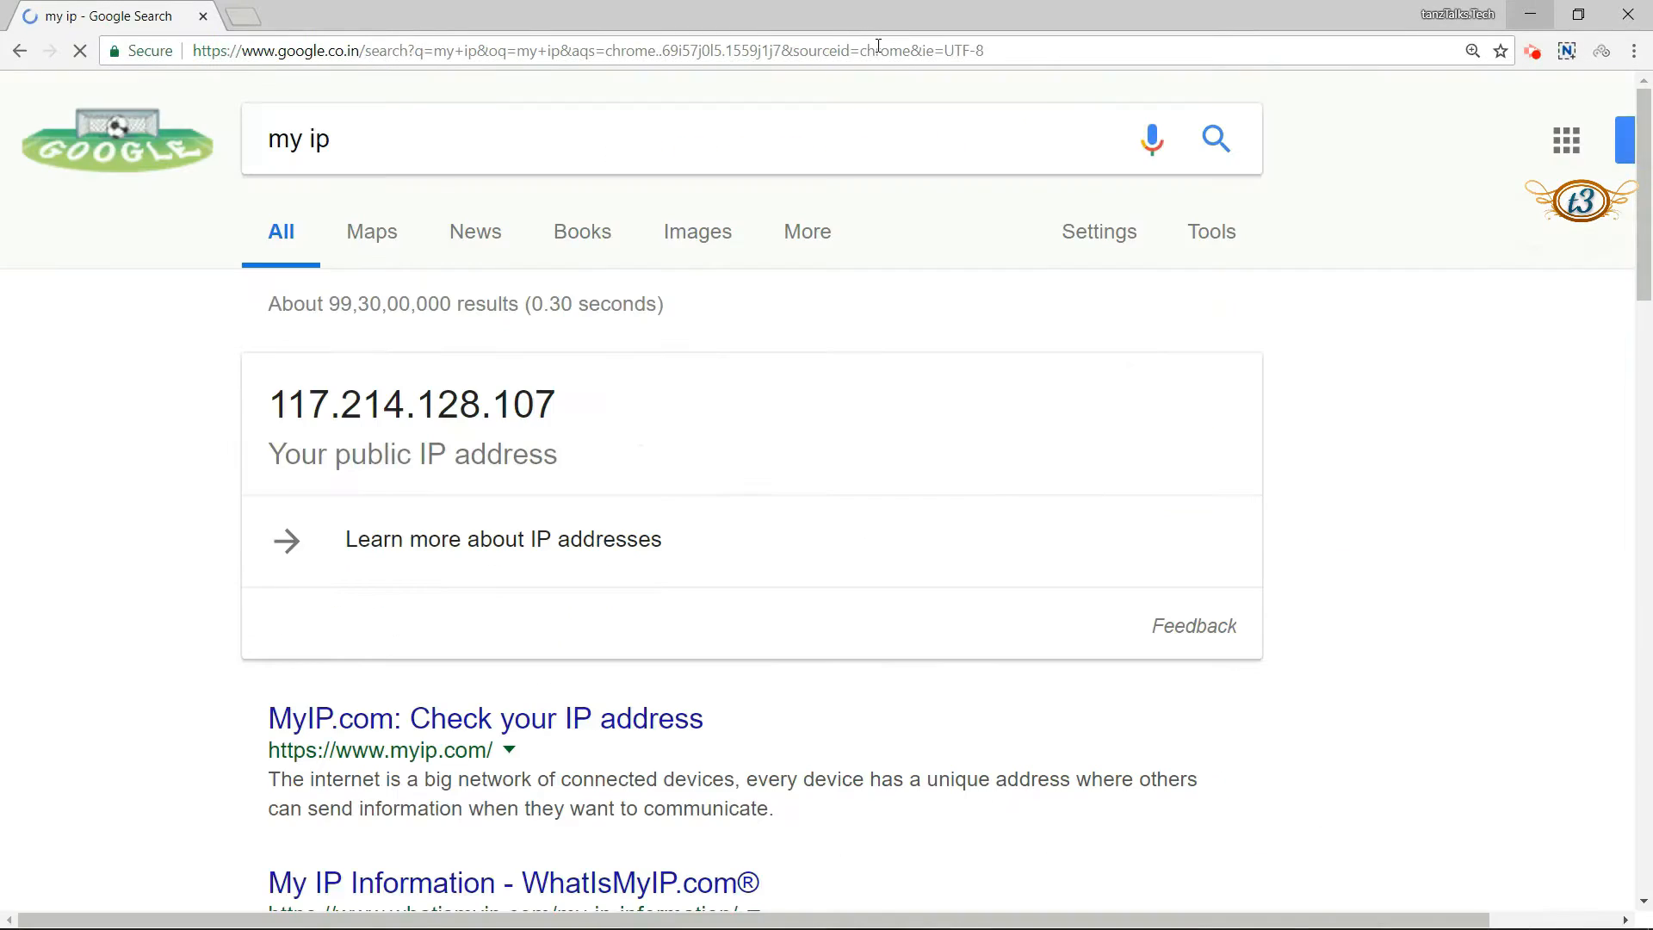
- Select the public IP address text in the Google 'my ip' result
double_click(284, 404)
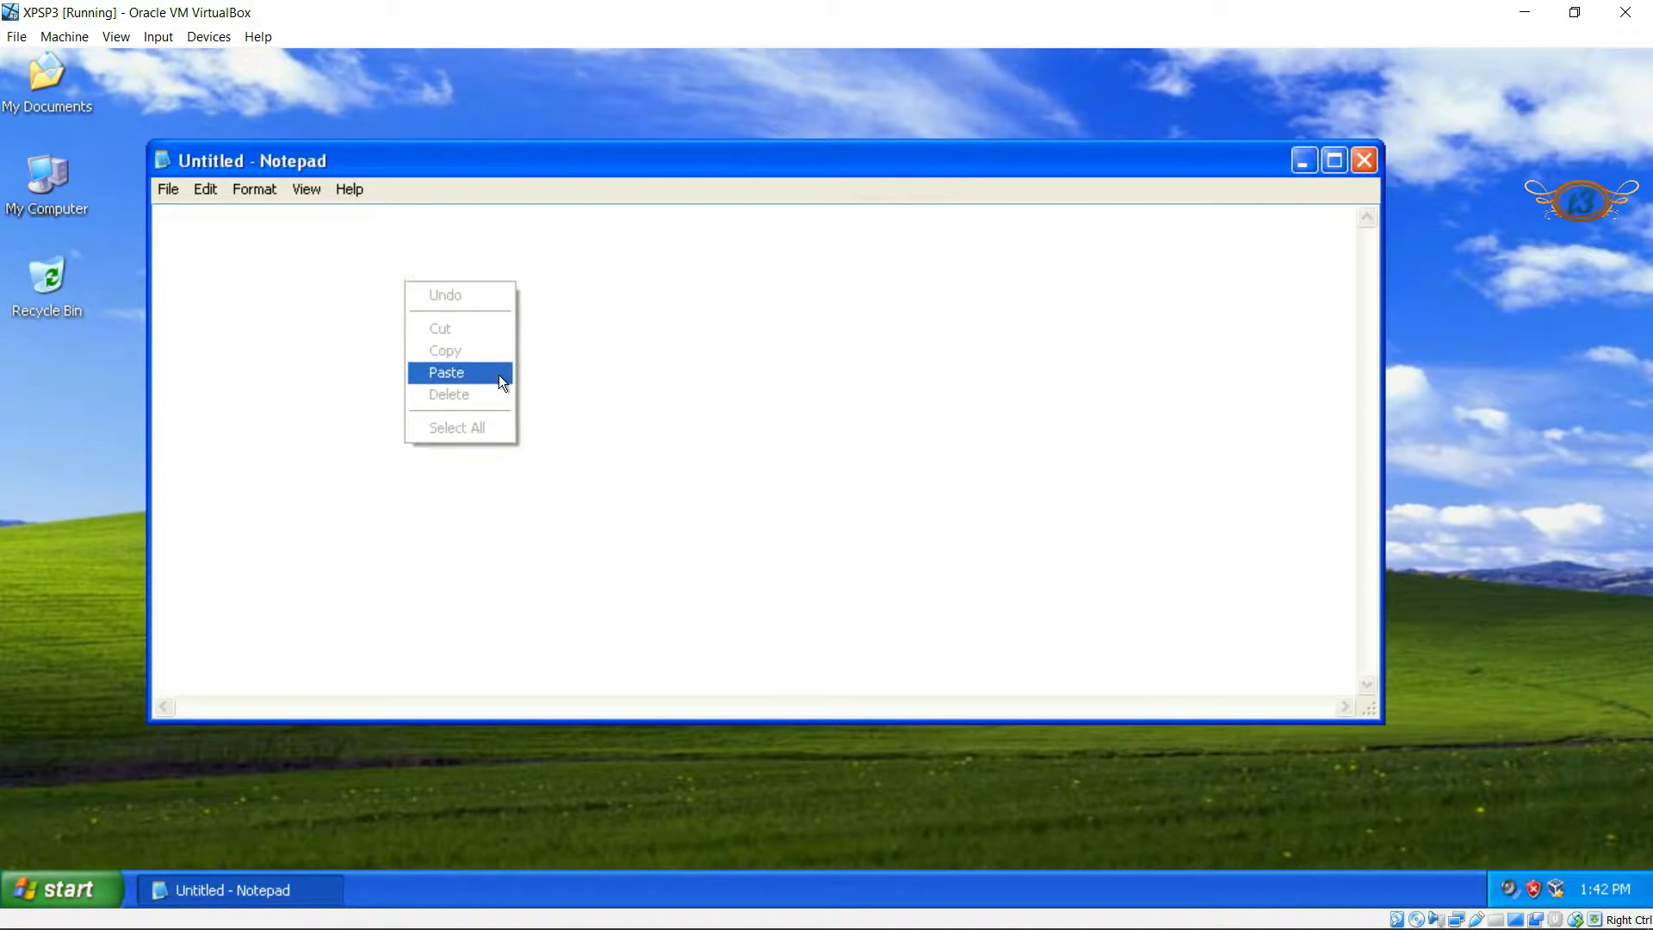
- Paste the host IP text into the guest Notepad, then close Notepad
left_click(445, 373)
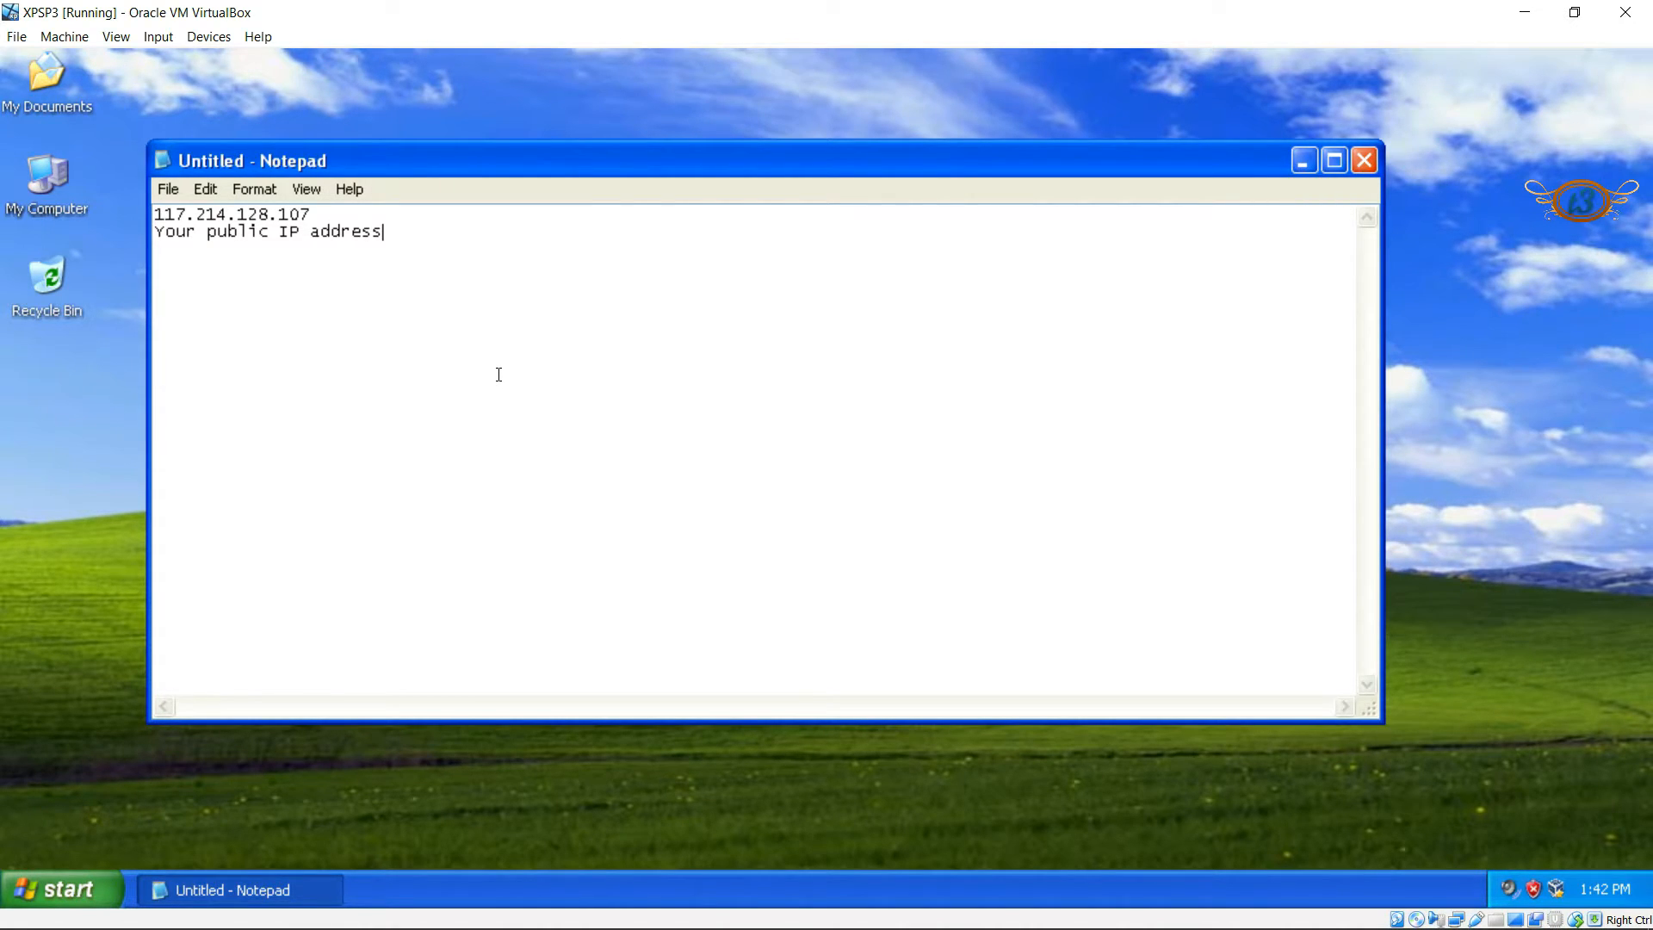
left_click(1362, 159)
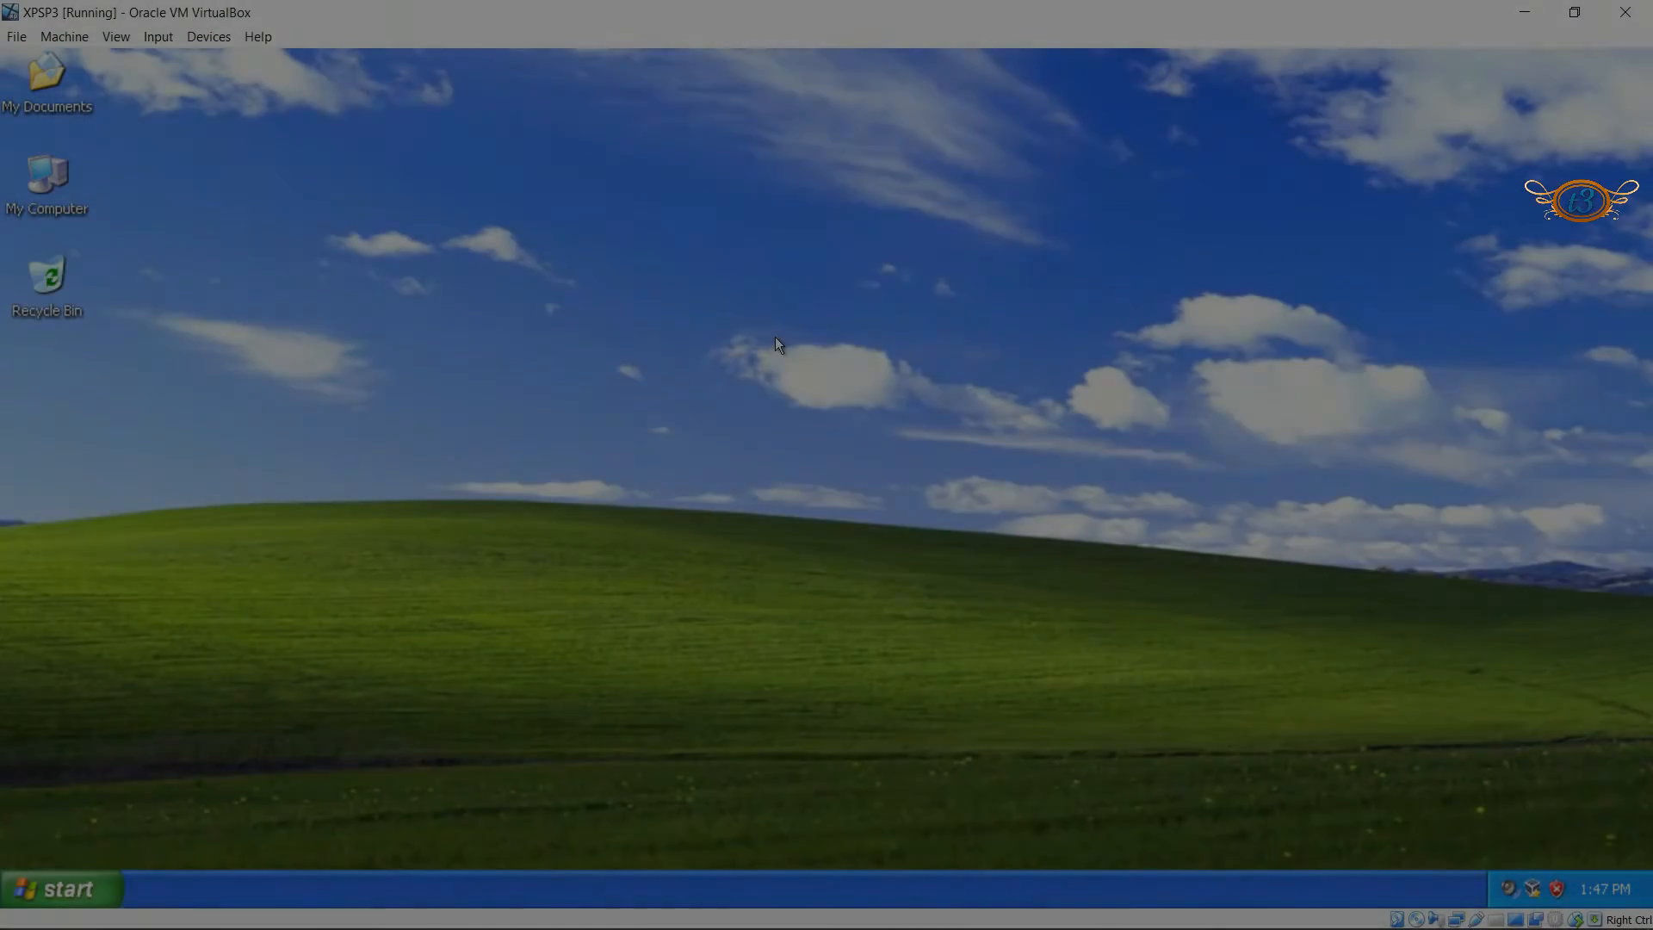
- Set Drag and Drop to Bidirectional under Devices
left_click(208, 37)
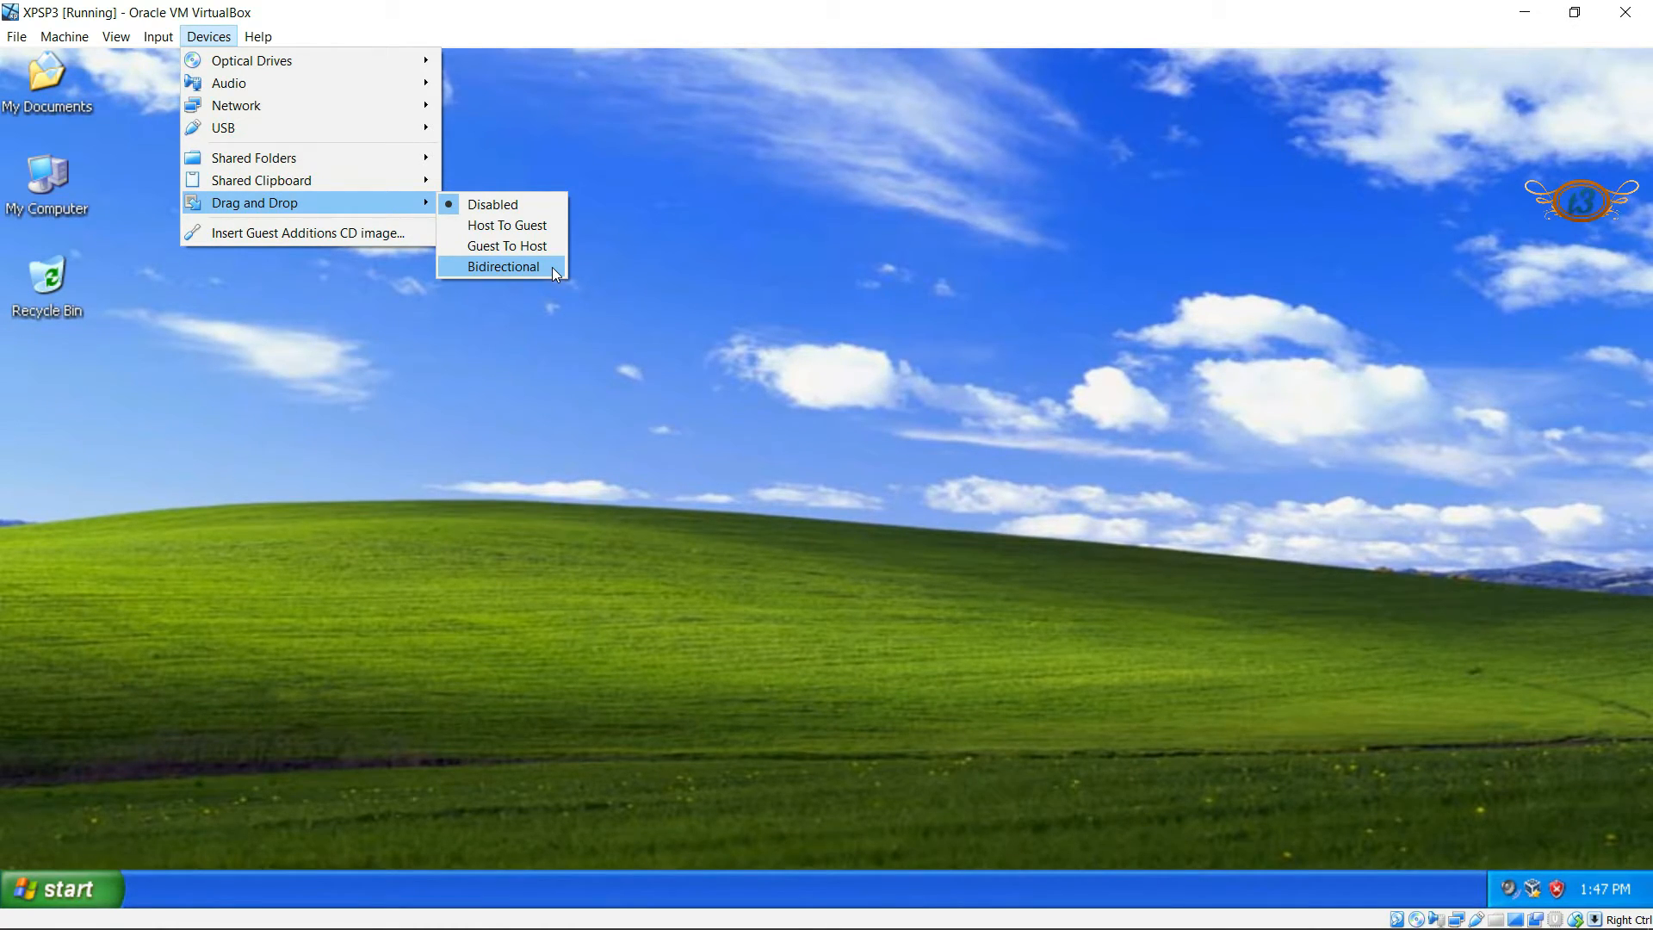
left_click(503, 266)
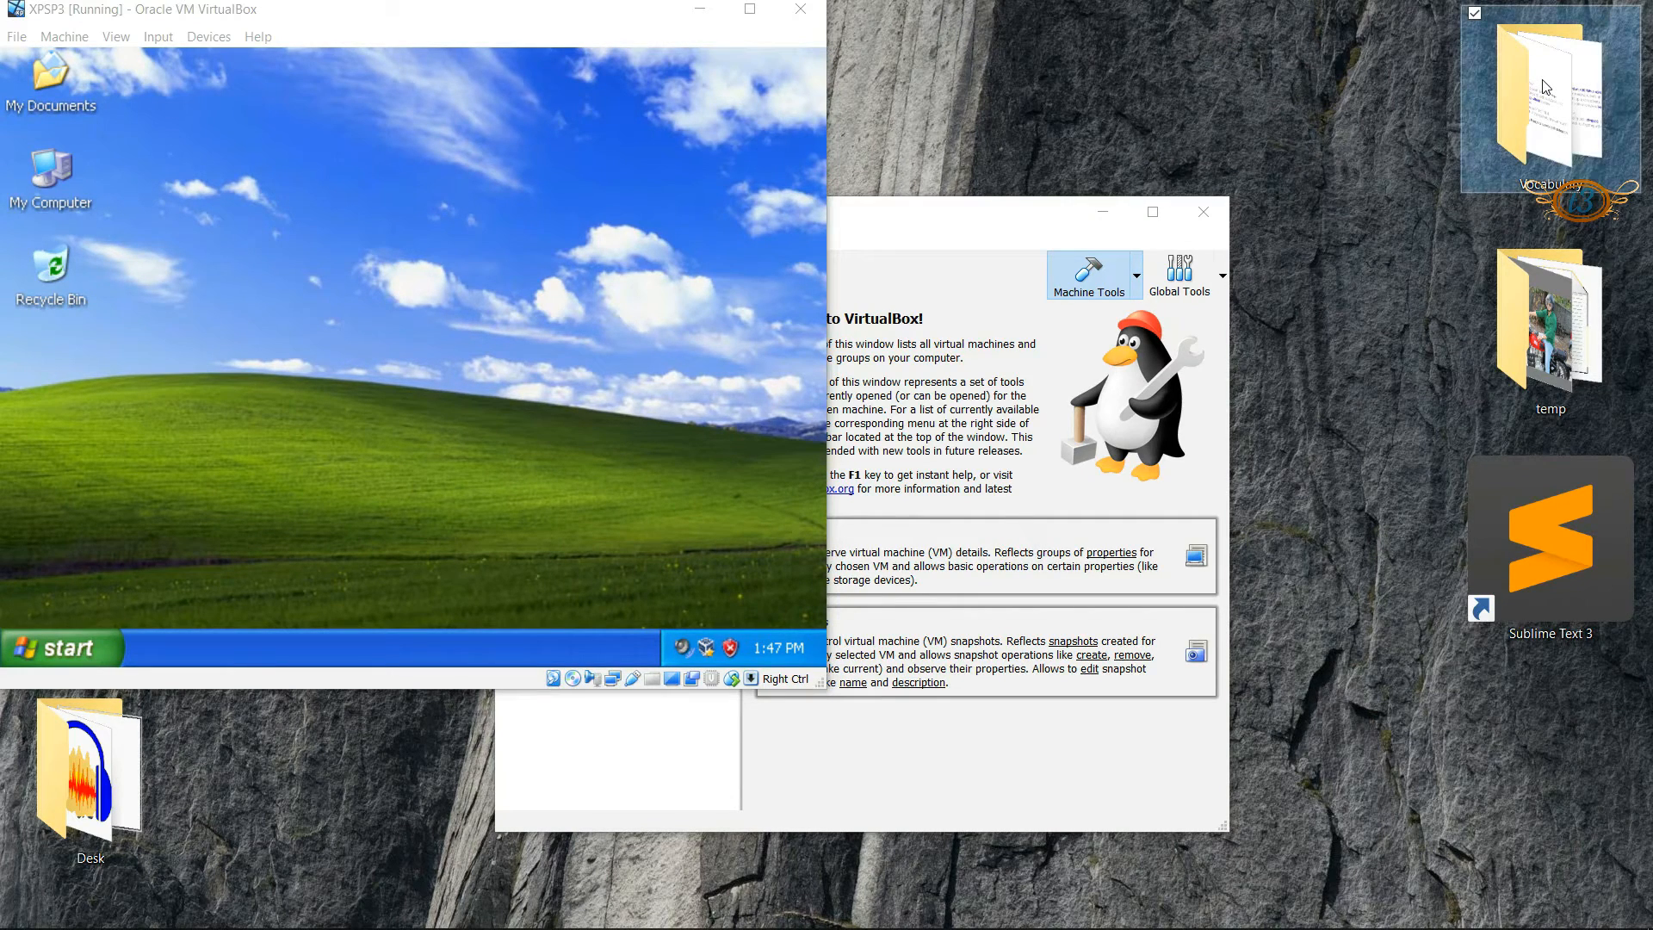
- Drag the host Vocabulary folder onto the XP guest desktop
left_click_drag(1546, 100, 498, 337)
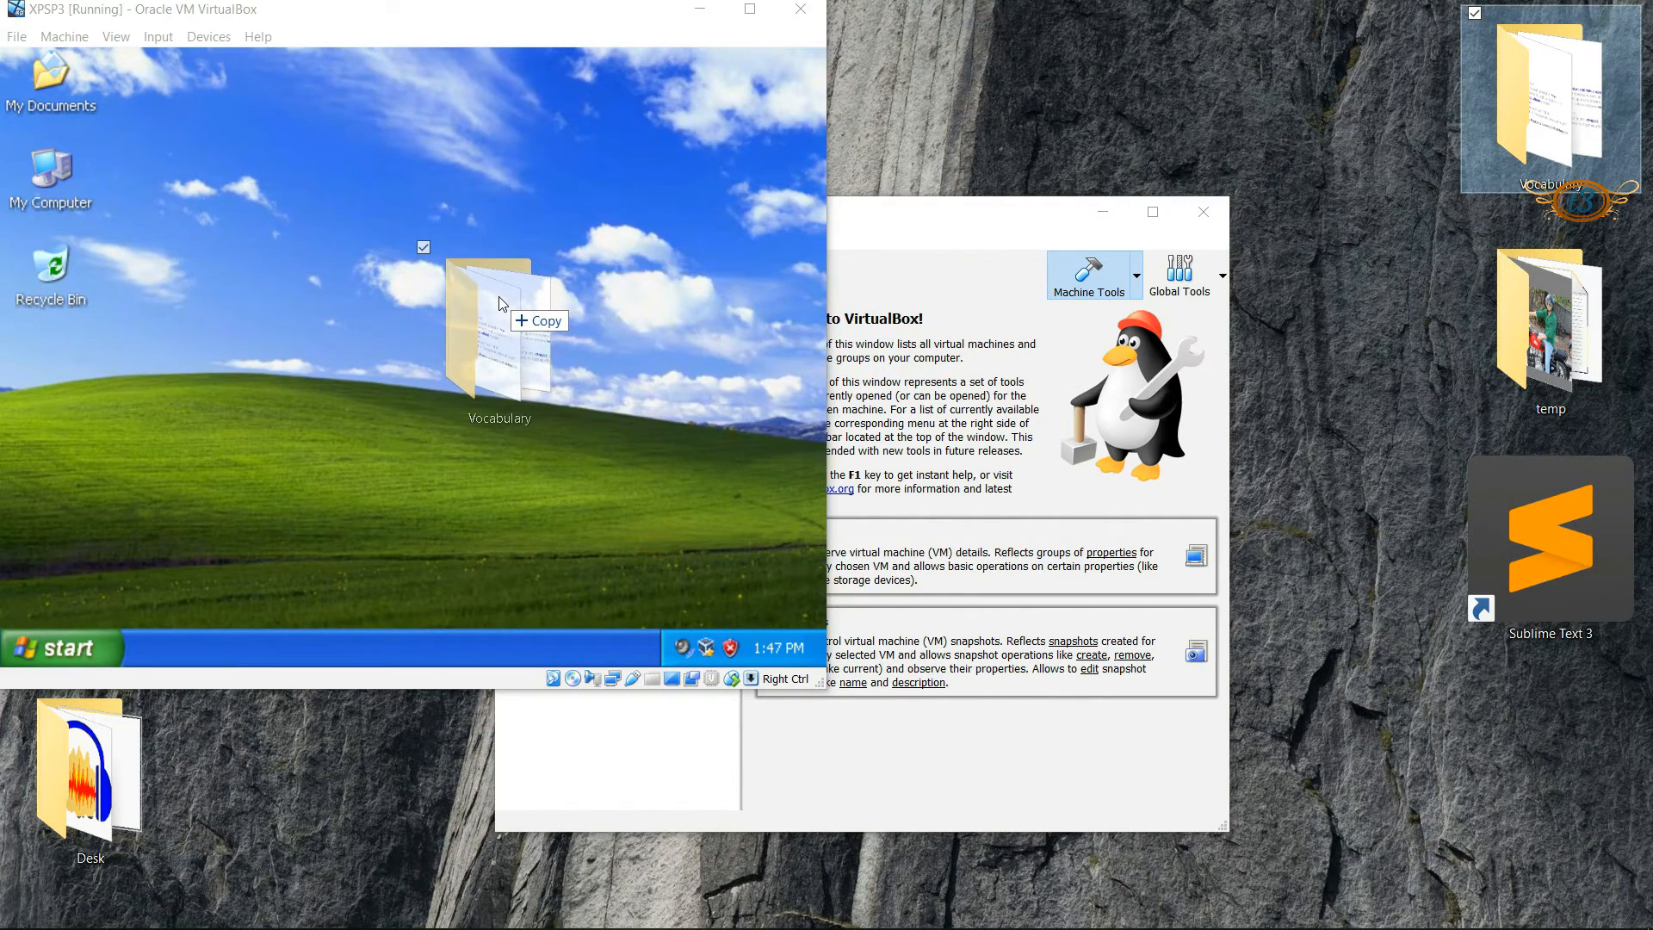